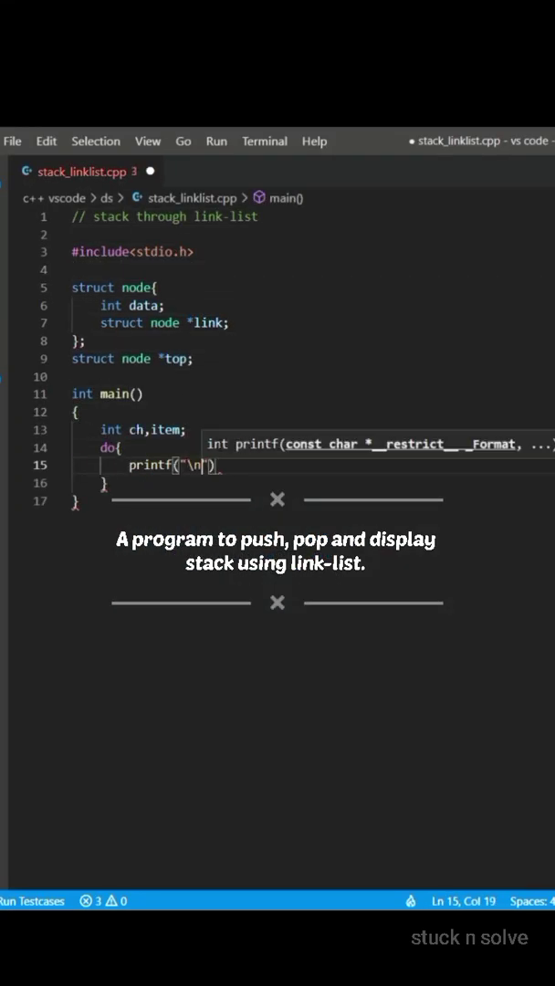
text(\nEnter 1 for push\nEnter 2 for pop\nEnter 3 for)
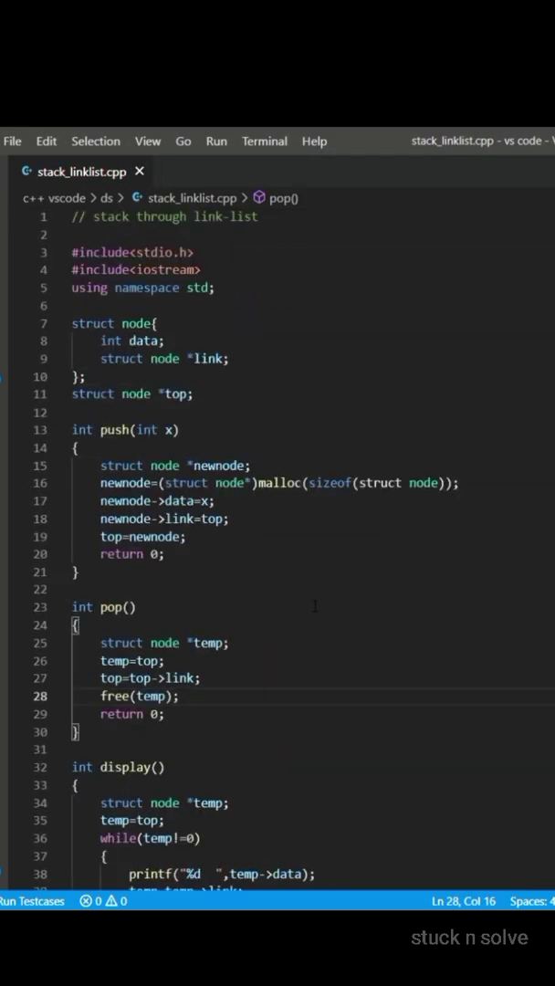
scroll(down, 3)
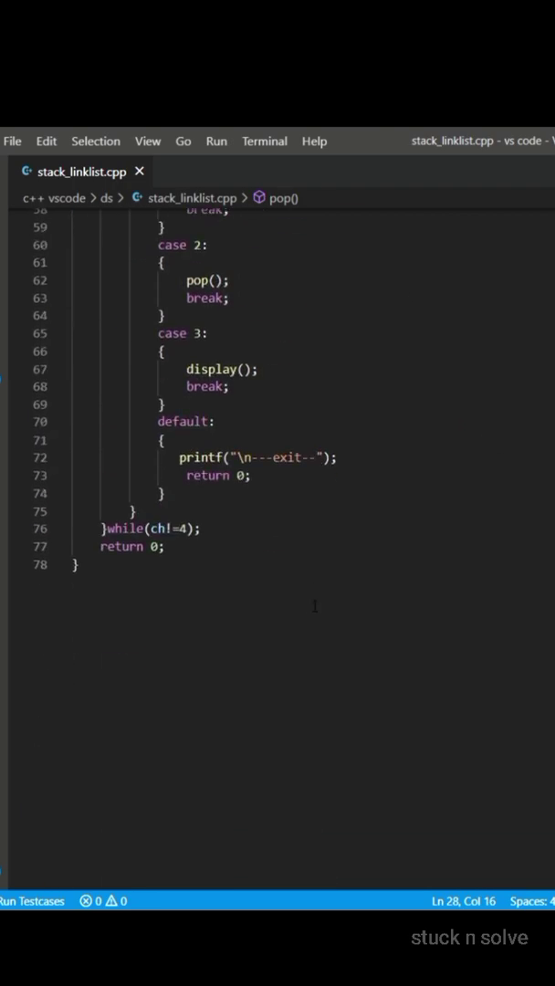